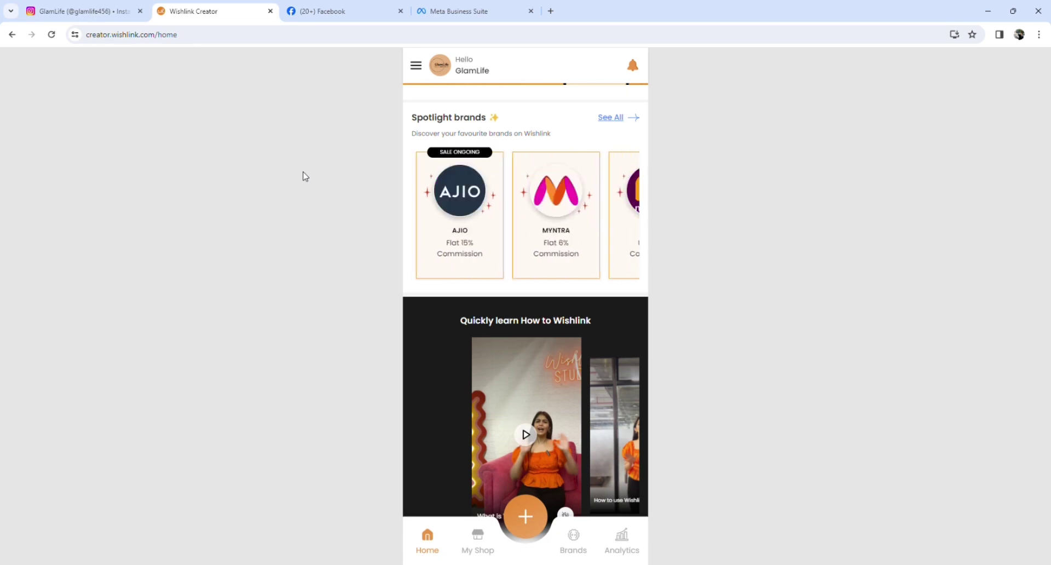
{"action": "mouse_move", "coordinate": [114, 207]}
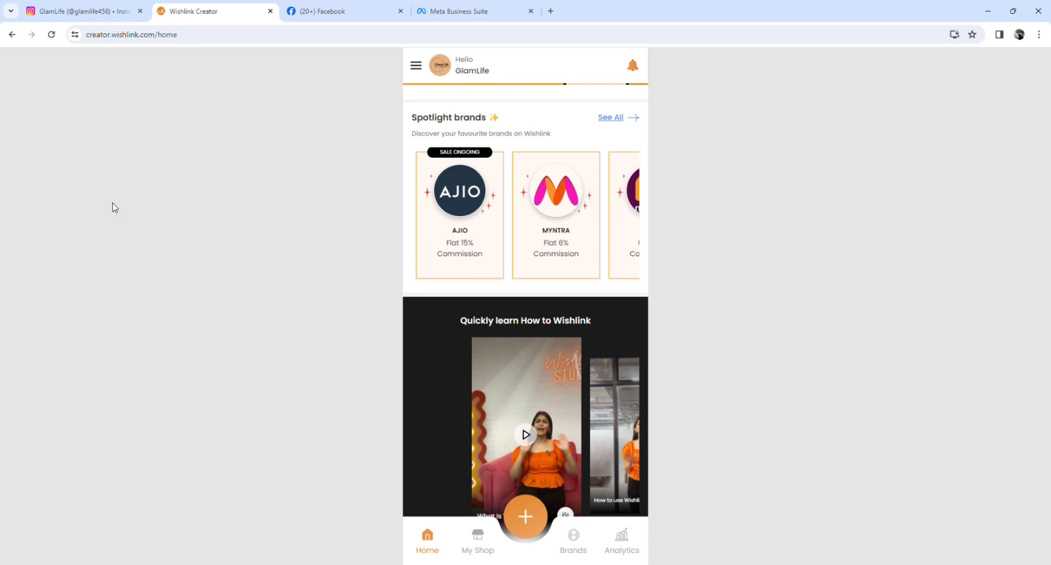
{"action": "mouse_move", "coordinate": [473, 222]}
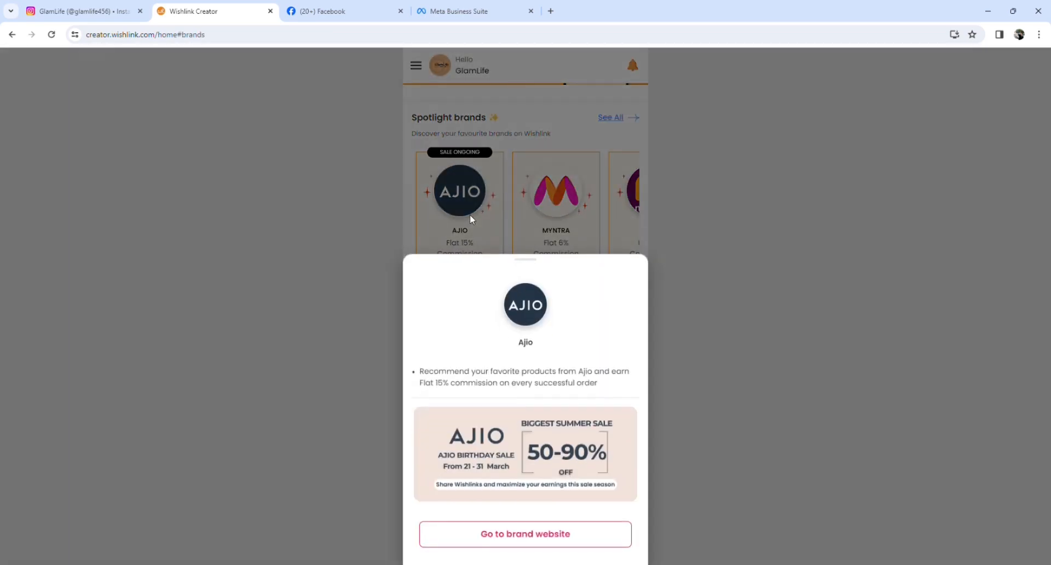
{"action": "mouse_move", "coordinate": [458, 370]}
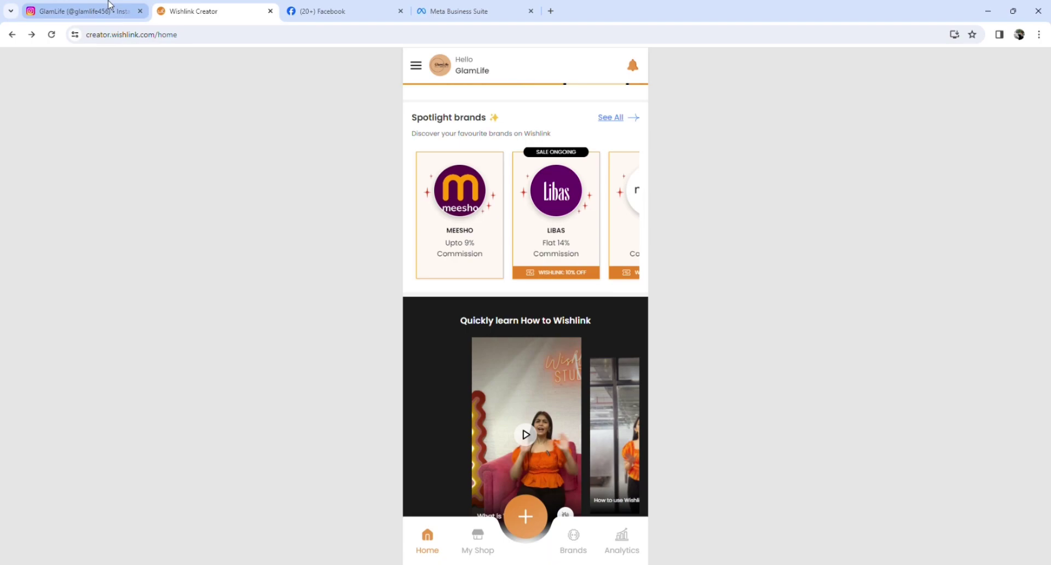
- View the Meesho classy earring reel on Instagram, then show My Shop's 18 posts with click counts
{"action": "left_click", "coordinate": [80, 11]}
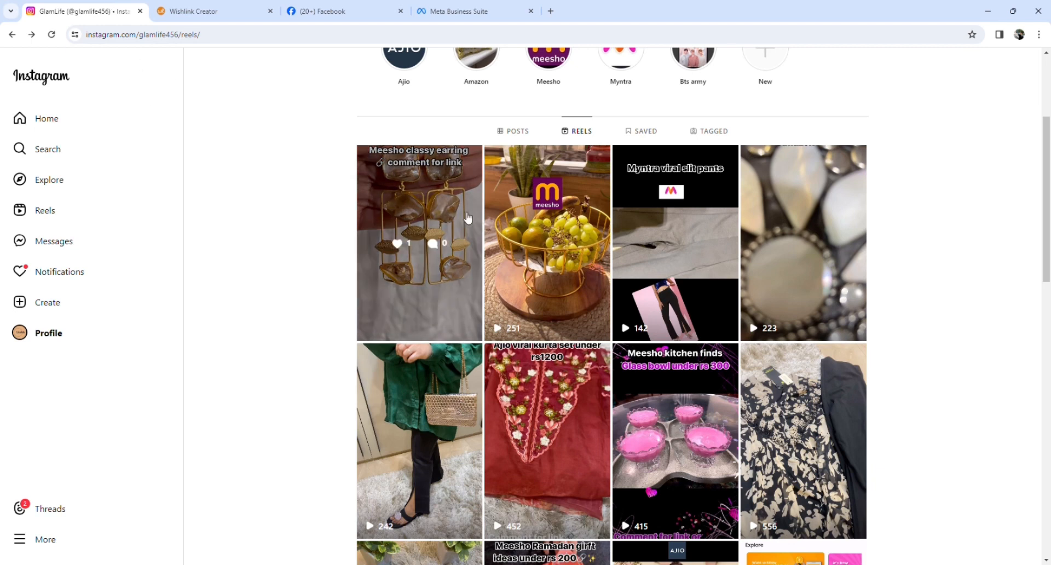
{"action": "left_click", "coordinate": [418, 242]}
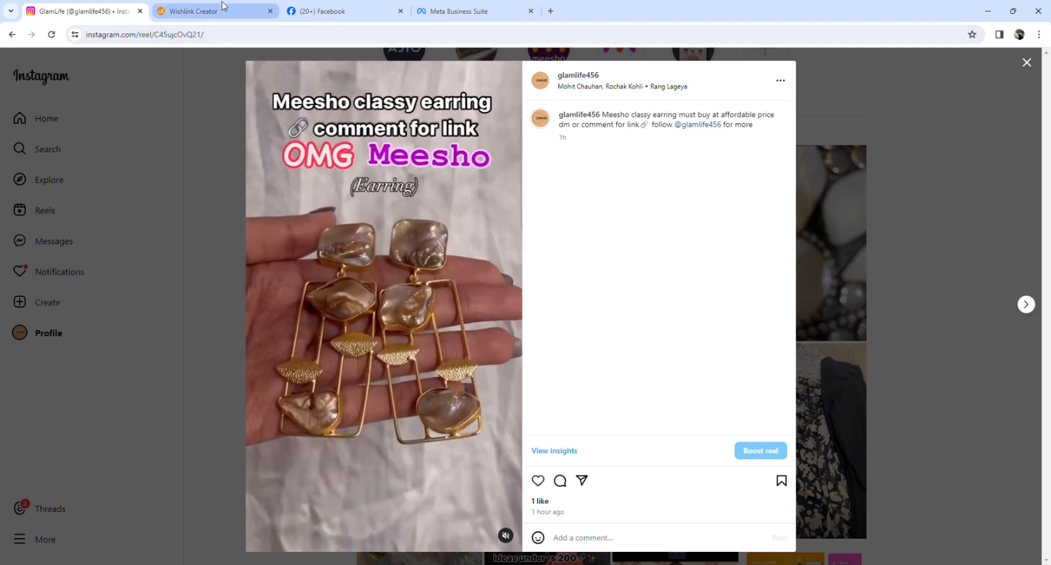
{"action": "left_click", "coordinate": [215, 11]}
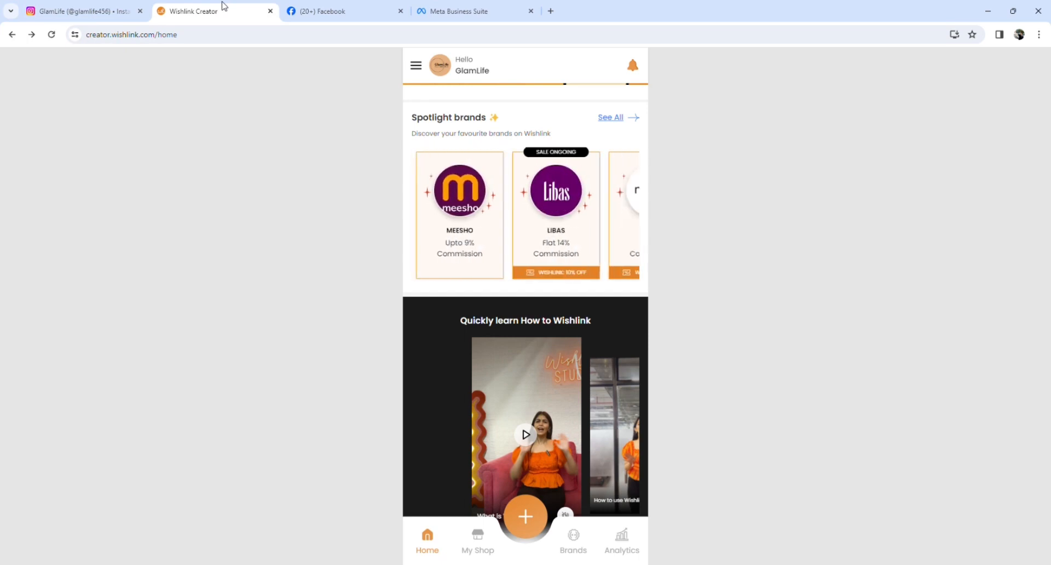
{"action": "mouse_move", "coordinate": [396, 201]}
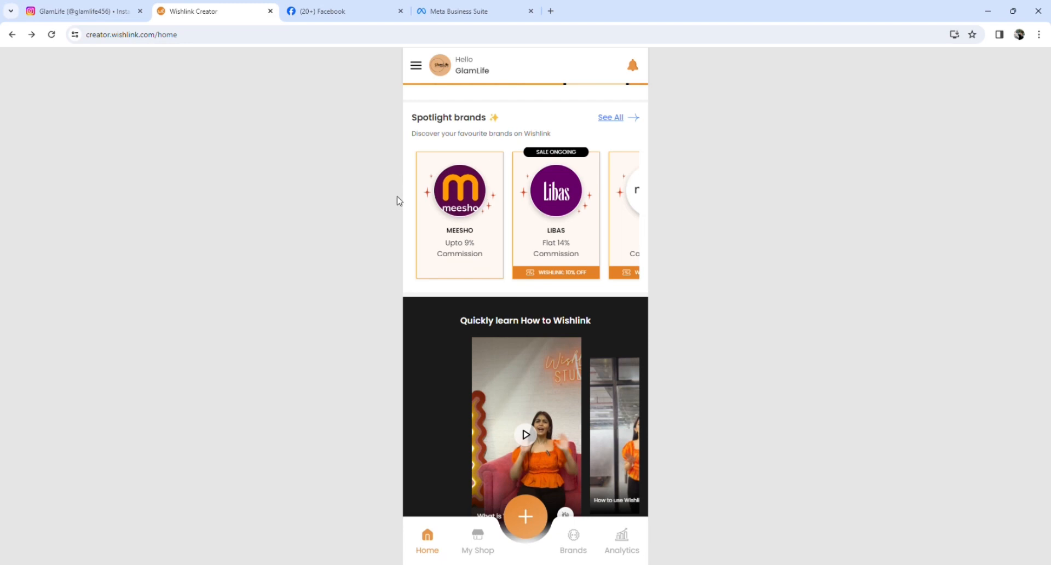
{"action": "left_click", "coordinate": [477, 539]}
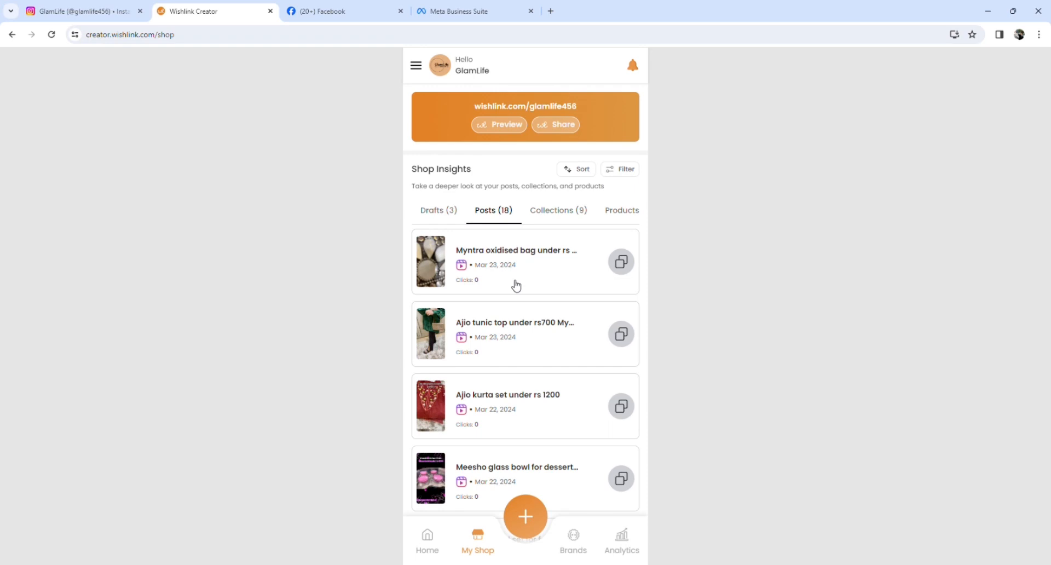
{"action": "mouse_move", "coordinate": [698, 288]}
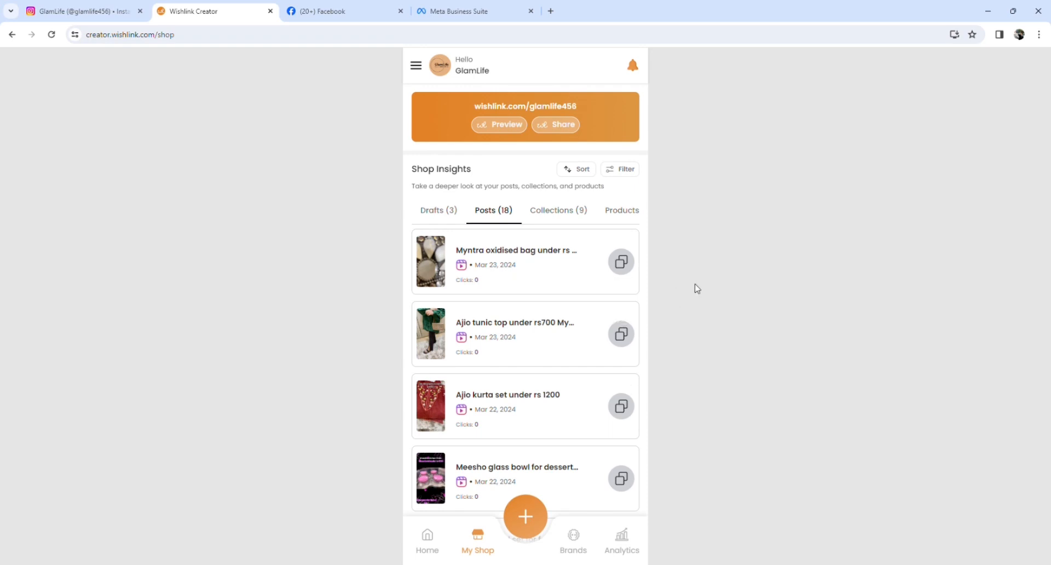
{"action": "mouse_move", "coordinate": [560, 383]}
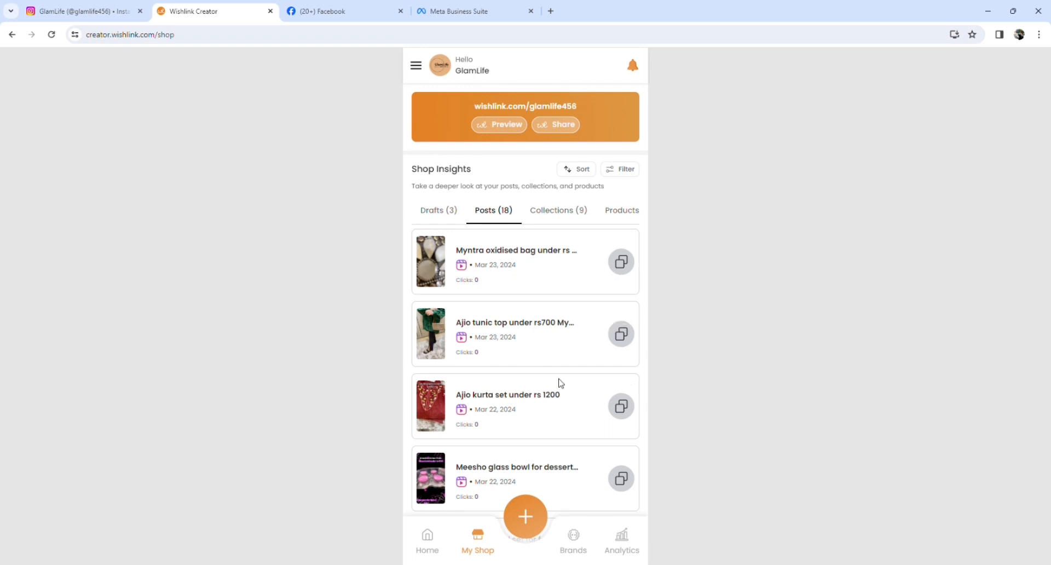
{"action": "mouse_move", "coordinate": [840, 295]}
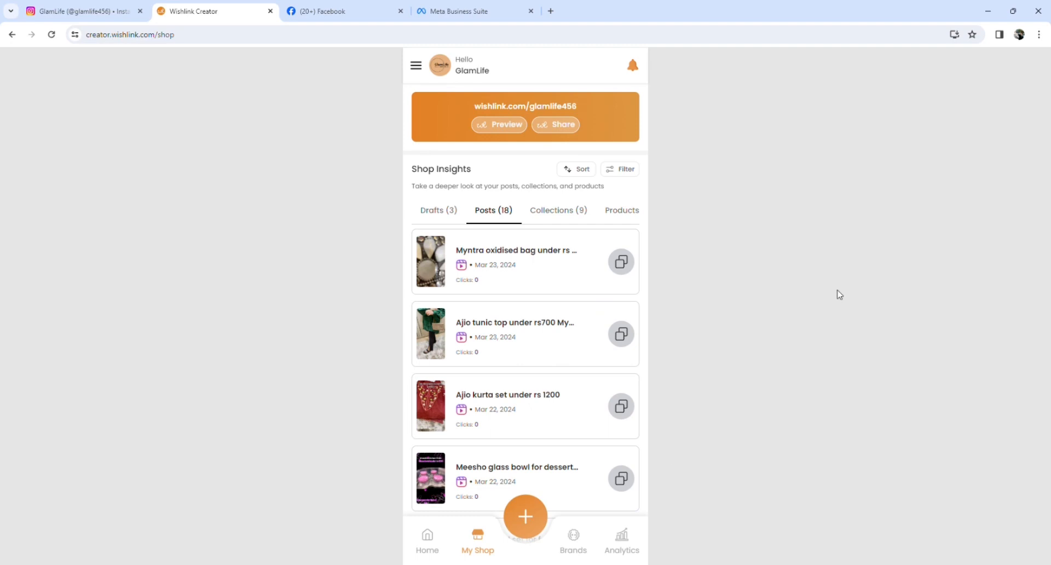
{"action": "mouse_move", "coordinate": [855, 238]}
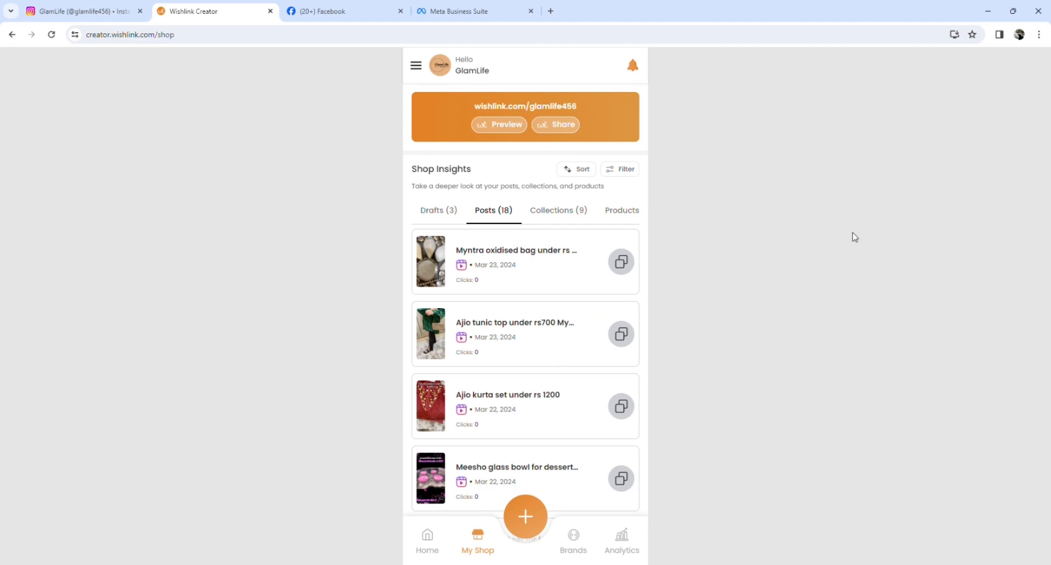
- Close the earring reel and show the bio links: YouTube, Wishlink, Amazon store, Facebook
{"action": "left_click", "coordinate": [73, 11]}
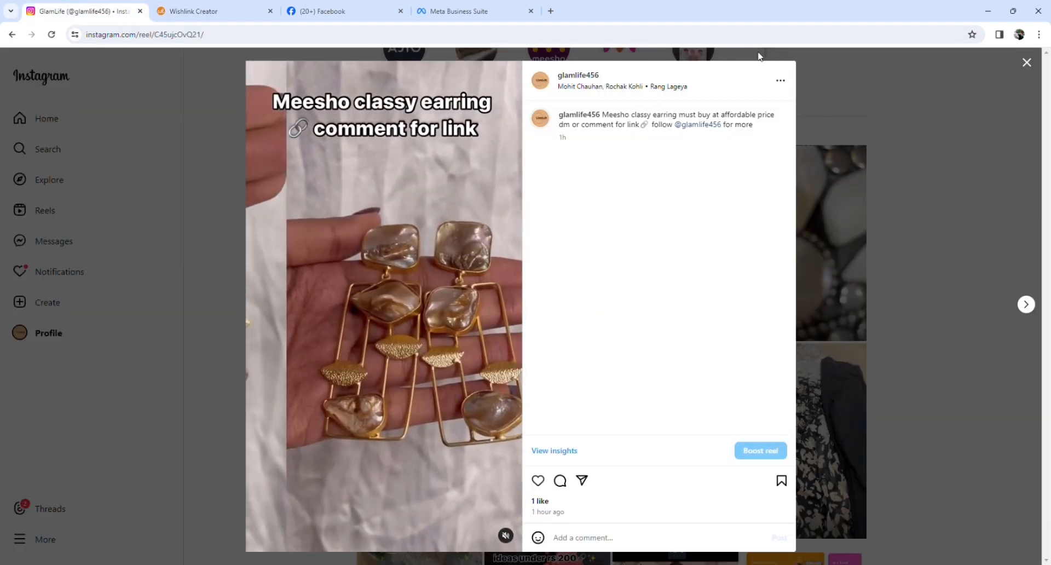
{"action": "left_click", "coordinate": [1026, 63]}
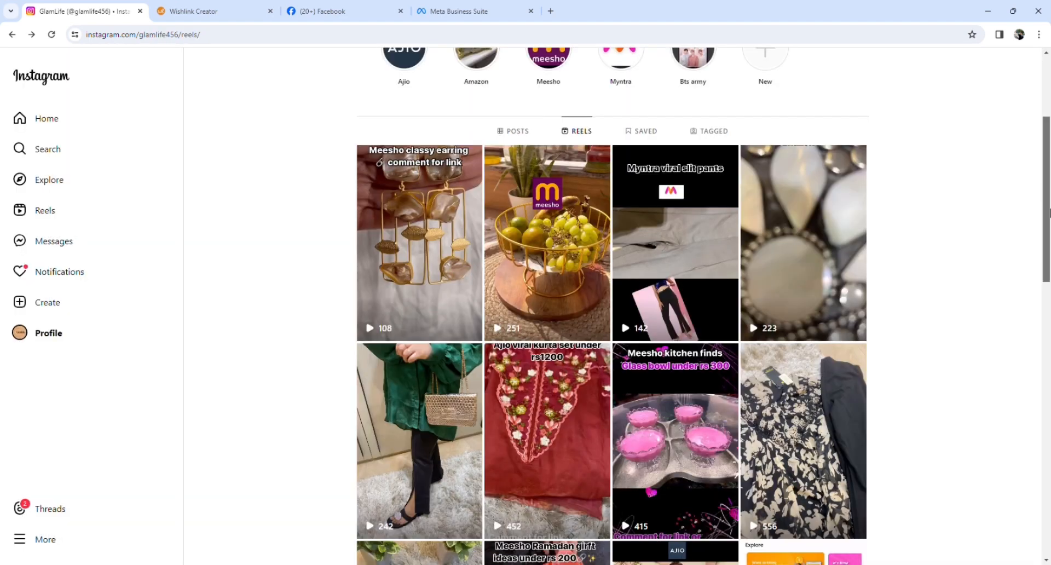
{"action": "scroll", "scroll_direction": "up", "scroll_amount": 3}
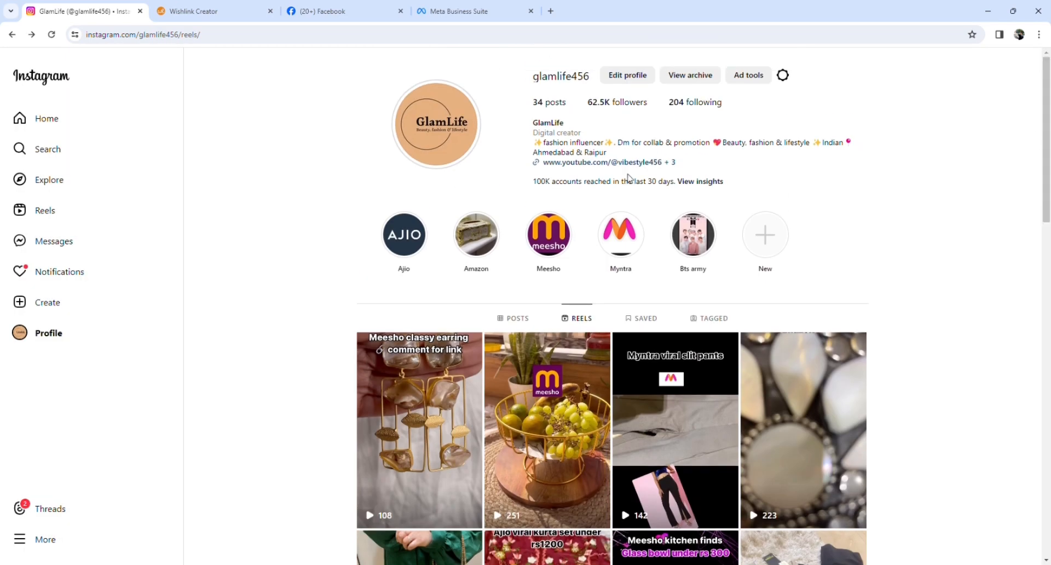
{"action": "left_click", "coordinate": [672, 162]}
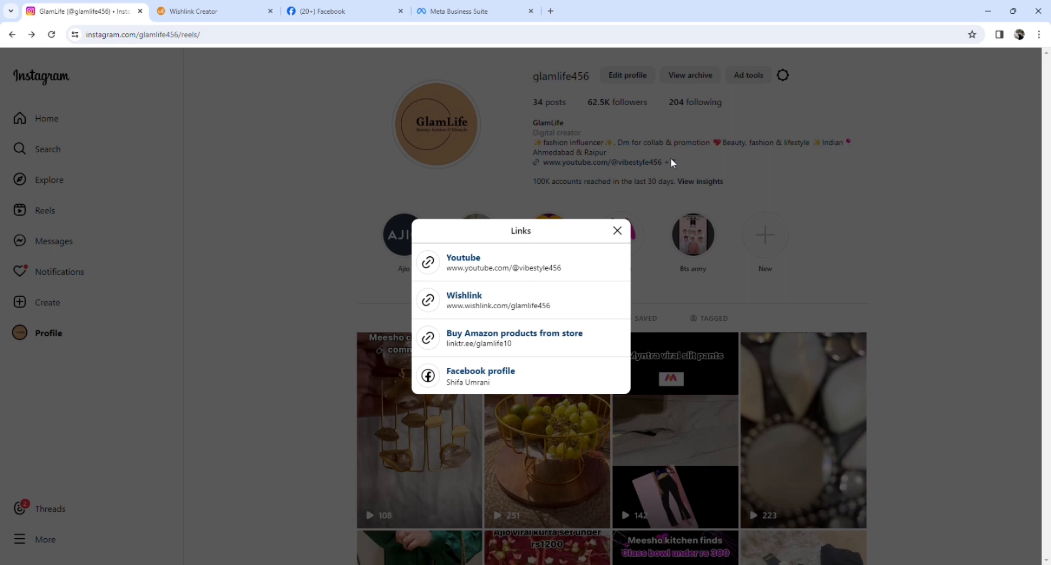
{"action": "mouse_move", "coordinate": [483, 306]}
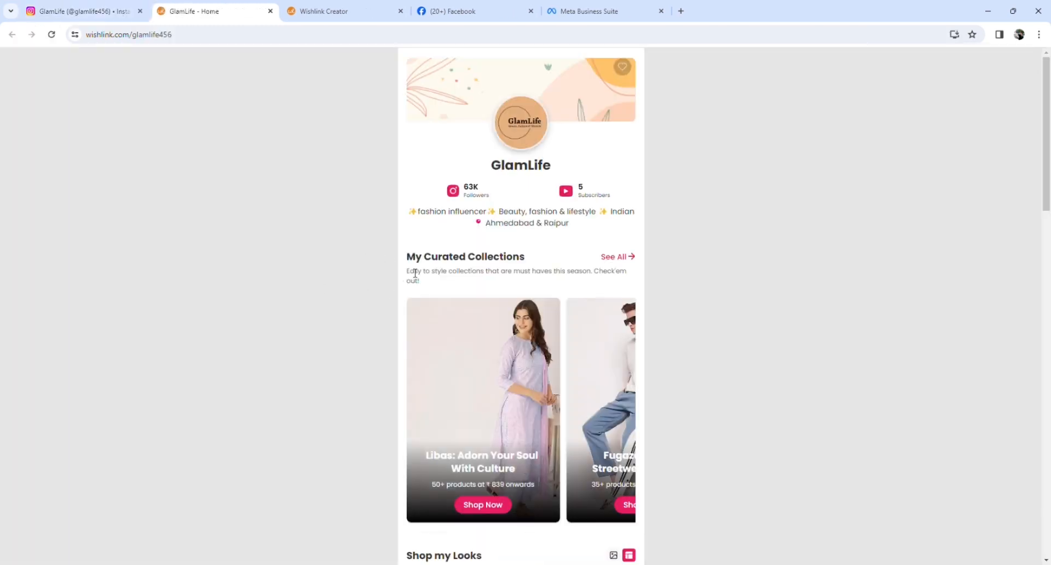
{"action": "mouse_move", "coordinate": [527, 303]}
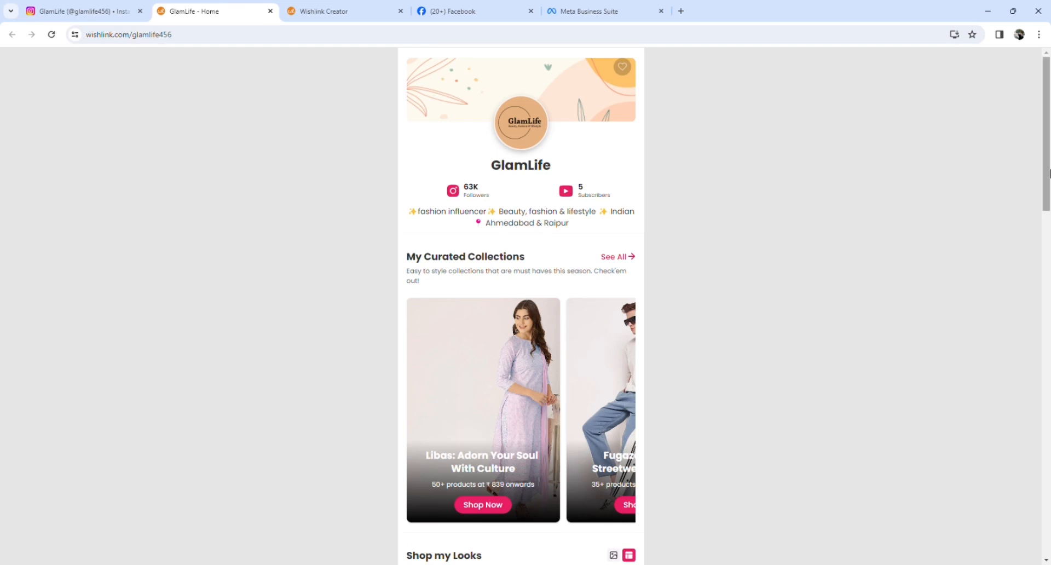
- Scroll through the 55-product Libas collection, then return to My Shop insights
{"action": "scroll", "scroll_direction": "down", "scroll_amount": 3}
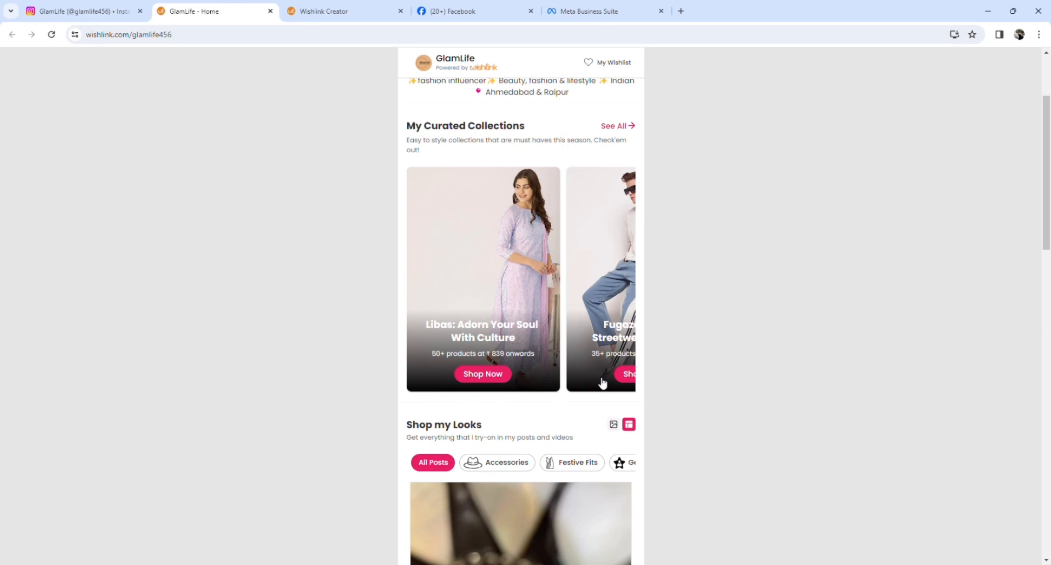
{"action": "scroll", "scroll_direction": "up", "scroll_amount": 3}
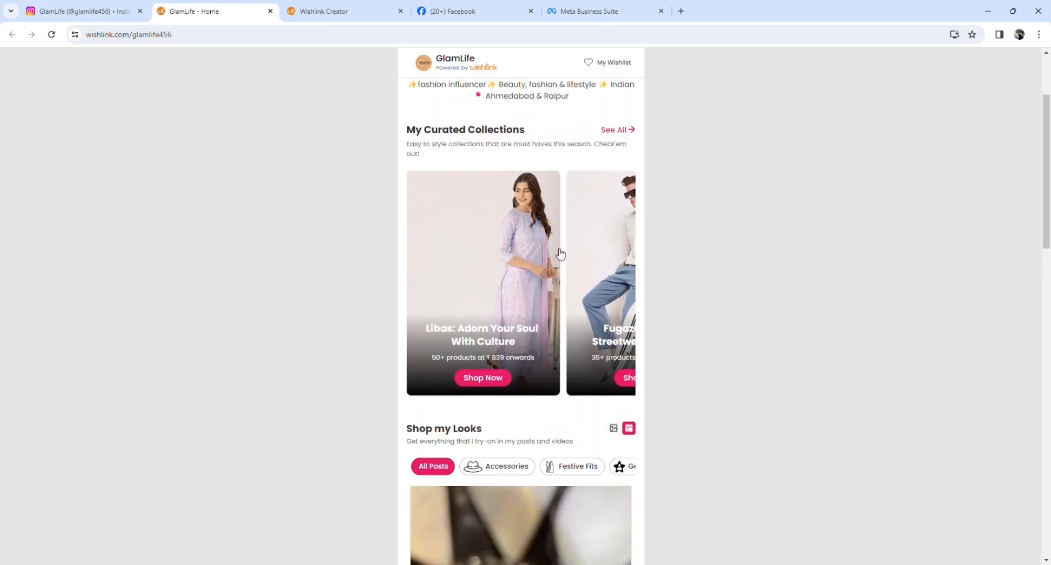
{"action": "left_click", "coordinate": [482, 378]}
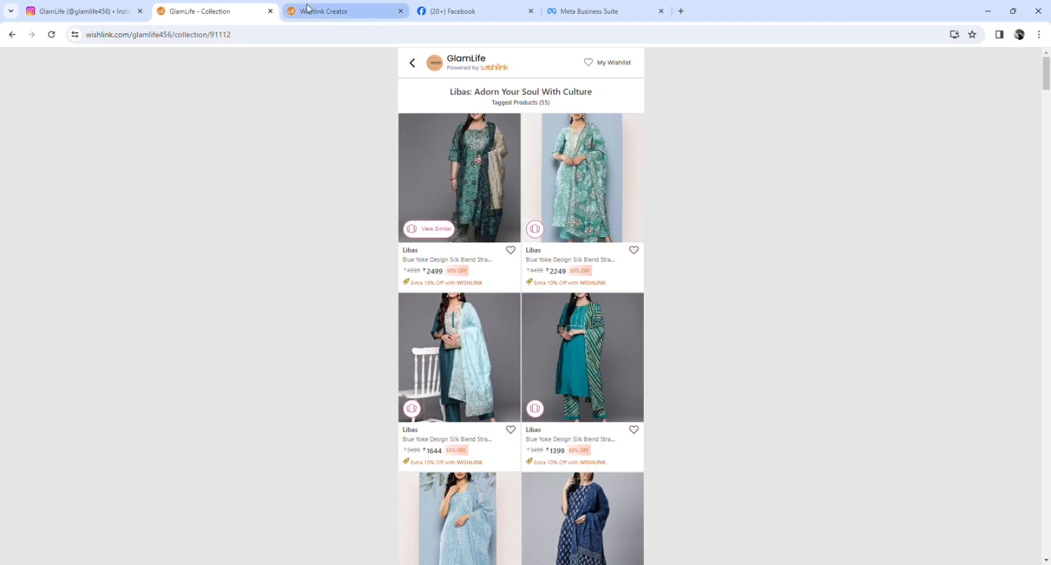
{"action": "left_click", "coordinate": [344, 11]}
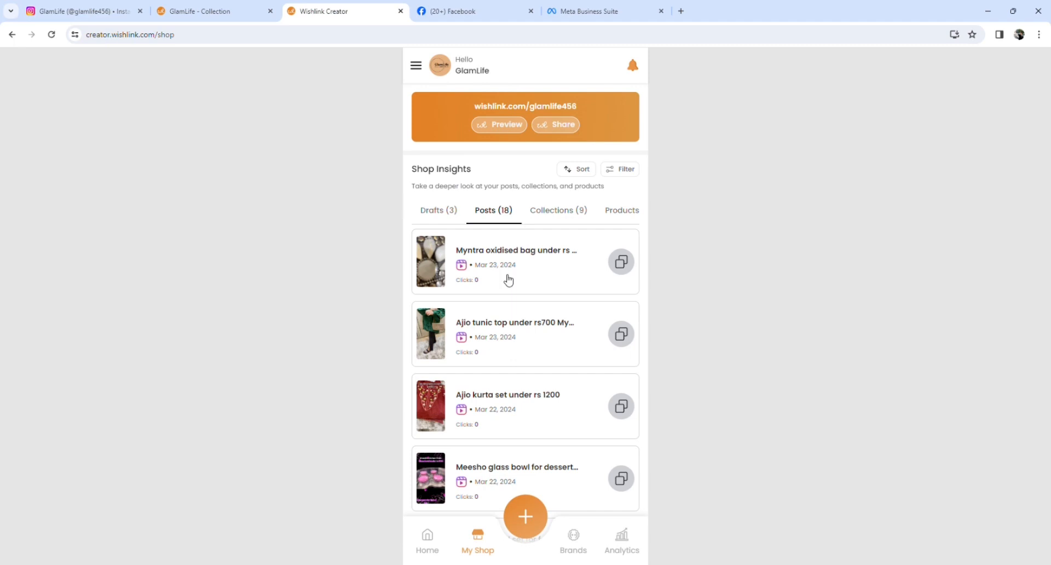
{"action": "mouse_move", "coordinate": [550, 393]}
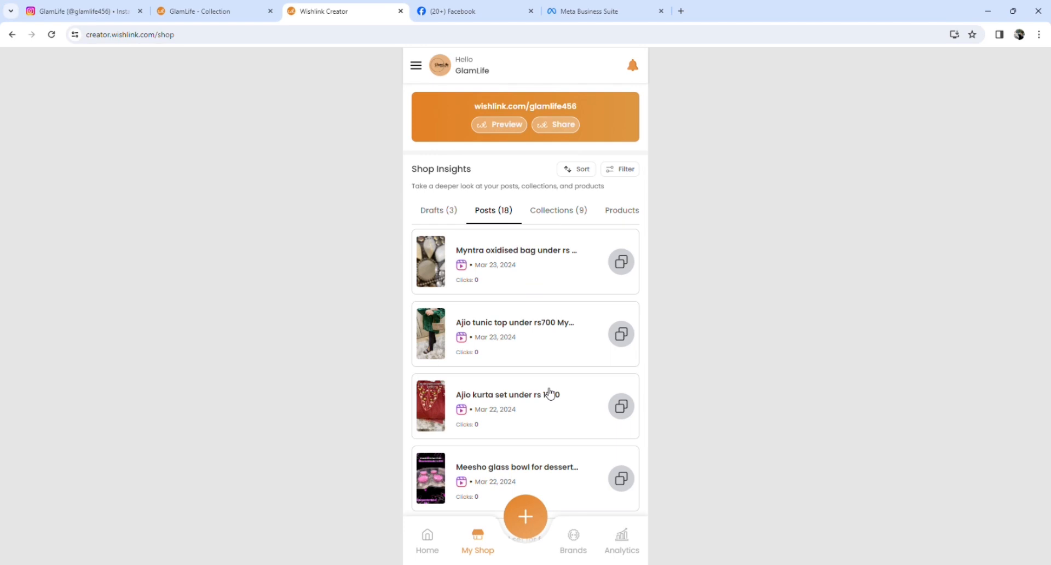
- Return to the Instagram GlamLife profile with its bio links list still showing
{"action": "left_click", "coordinate": [80, 11]}
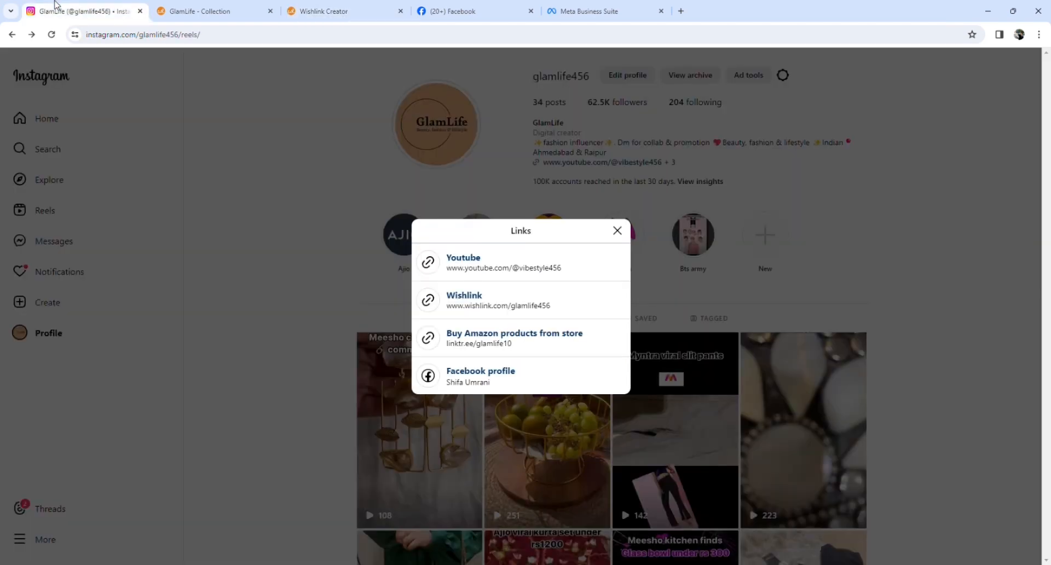
- Dismiss the Links dialog and start the Ajio story highlight with its 'link in bio' reel
{"action": "left_click", "coordinate": [616, 232]}
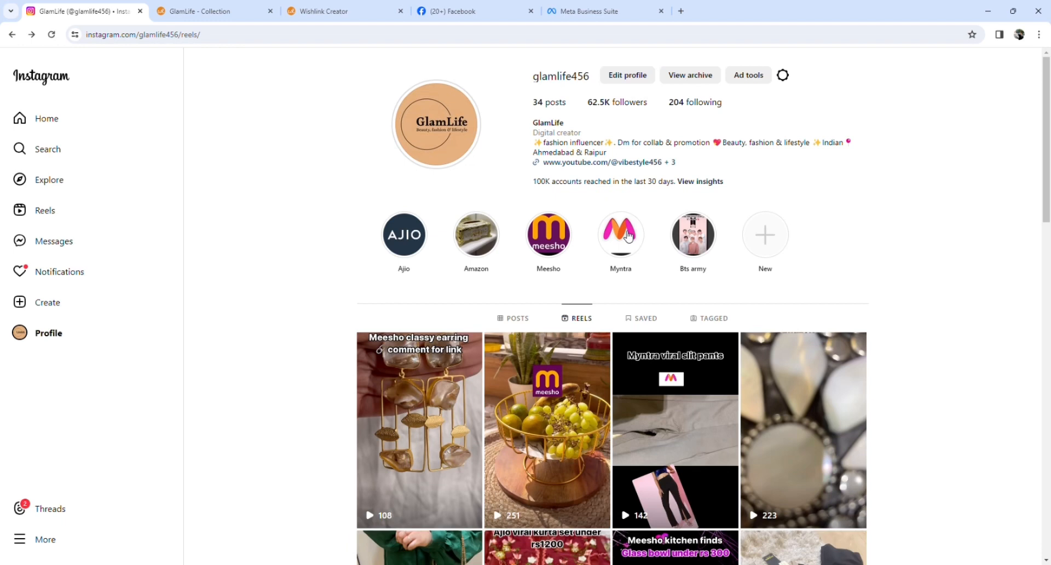
{"action": "mouse_move", "coordinate": [941, 260]}
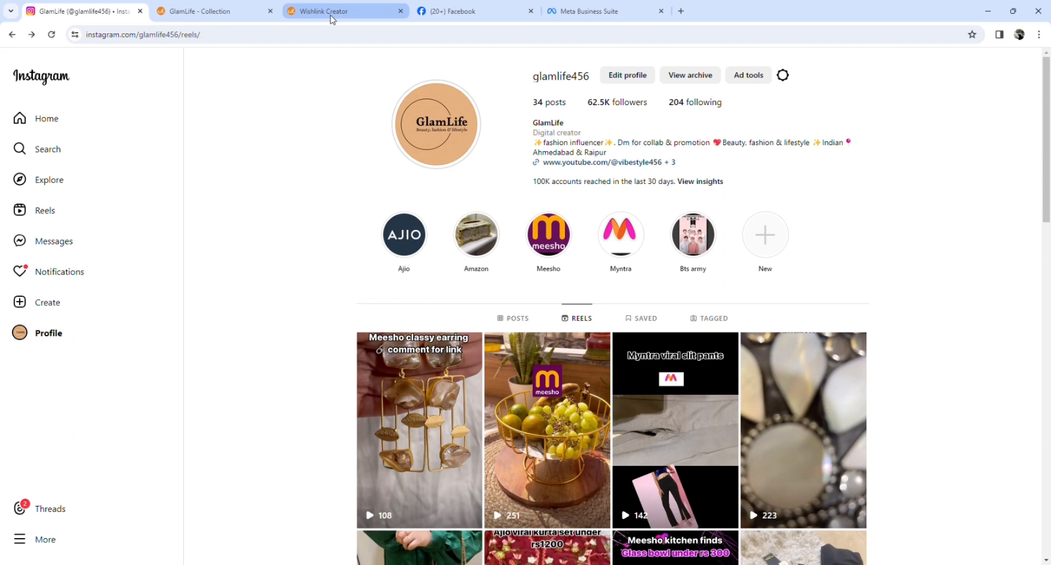
{"action": "mouse_move", "coordinate": [348, 189]}
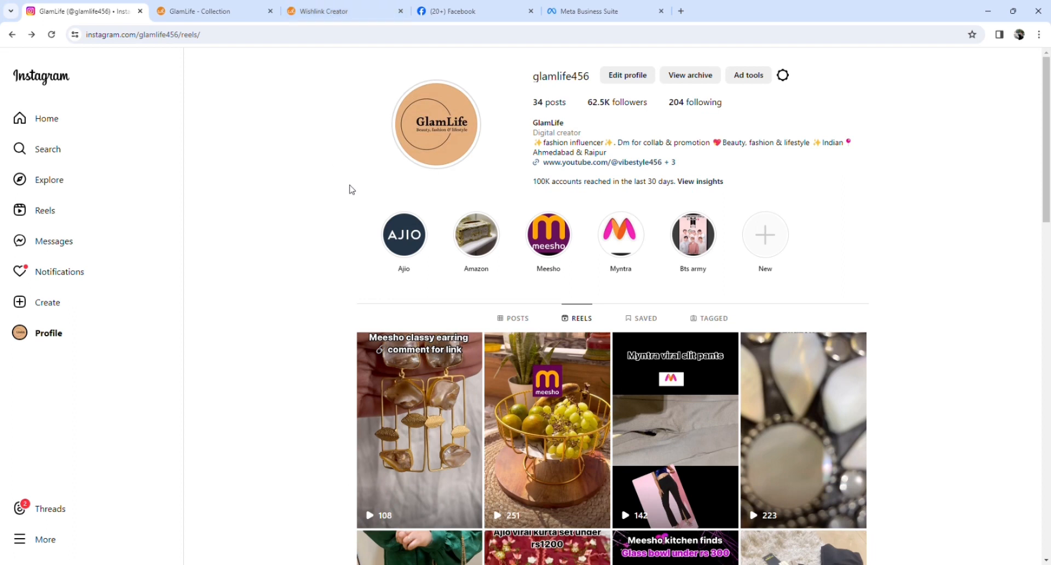
{"action": "mouse_move", "coordinate": [395, 234]}
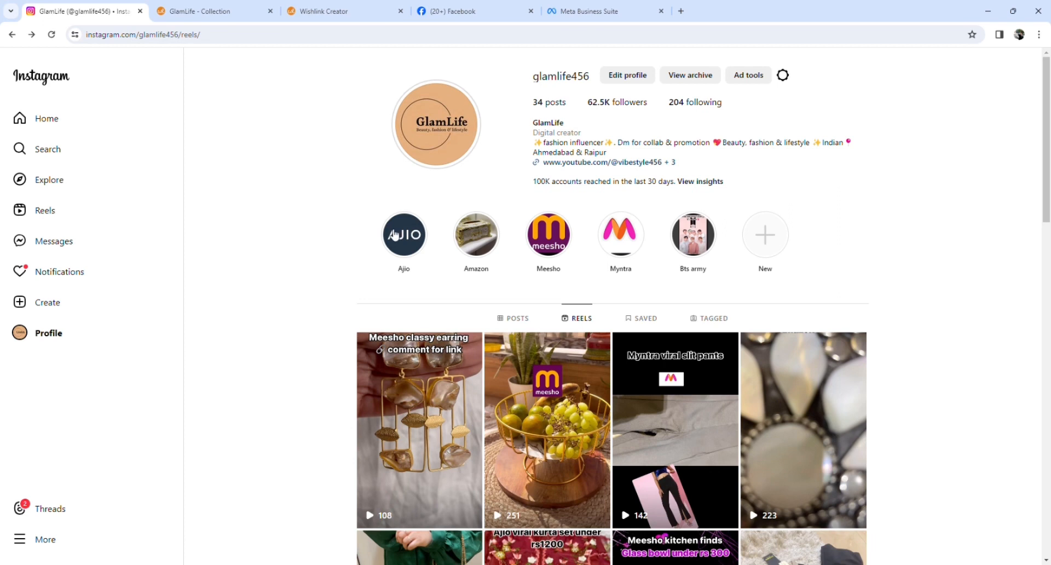
{"action": "left_click", "coordinate": [404, 234]}
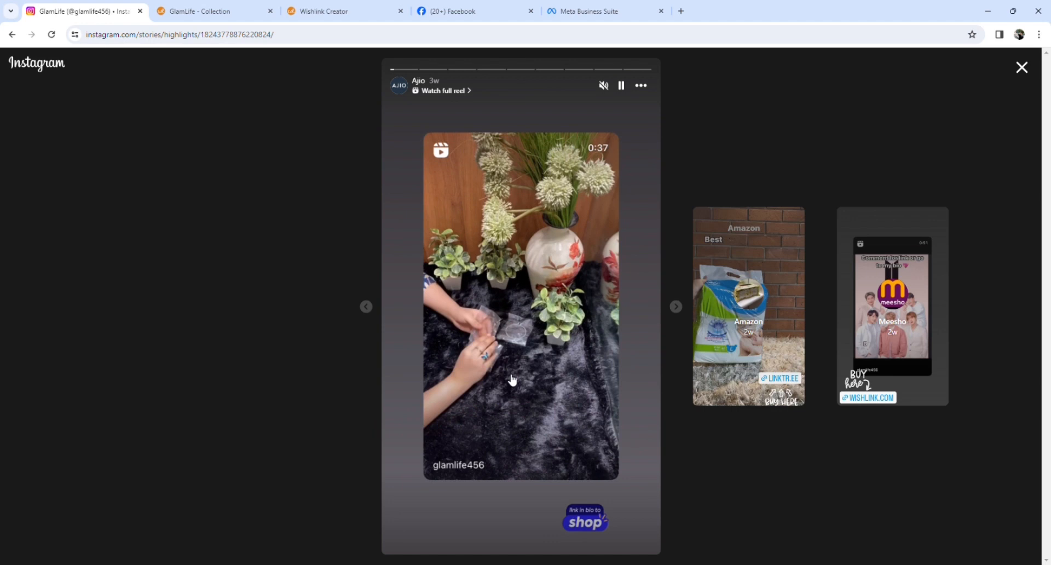
{"action": "mouse_move", "coordinate": [219, 328]}
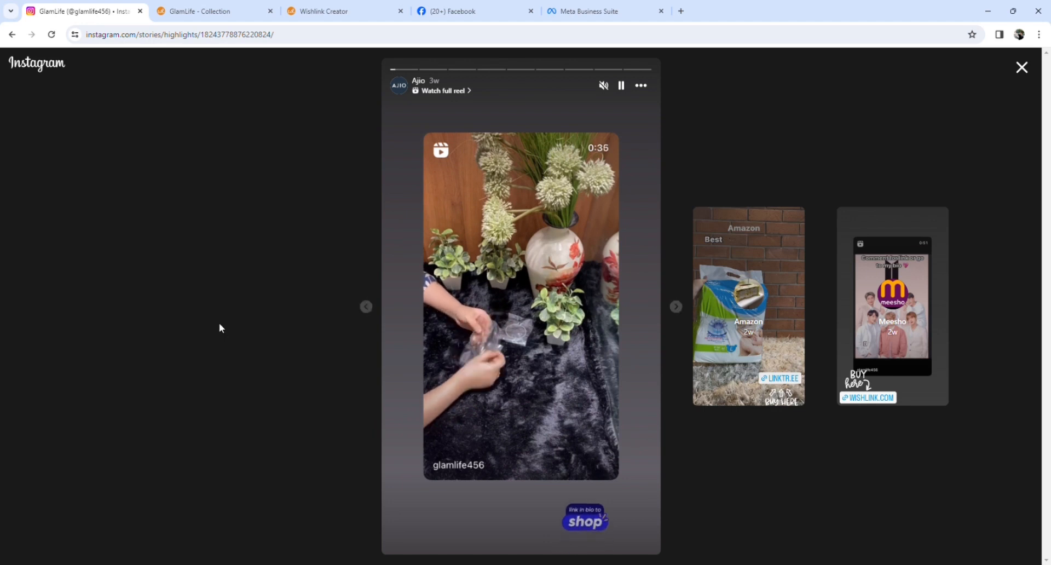
{"action": "mouse_move", "coordinate": [493, 330]}
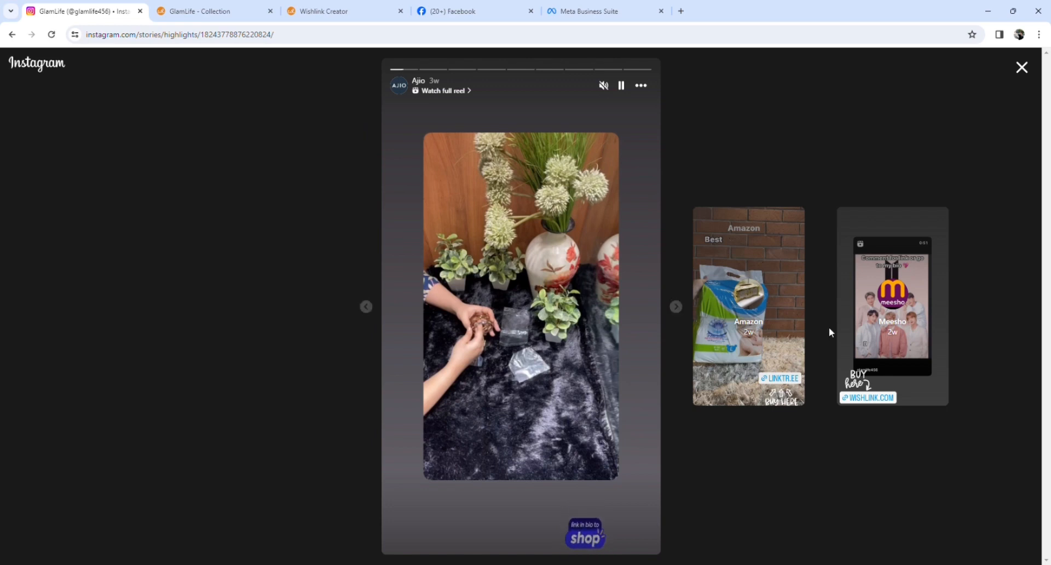
{"action": "mouse_move", "coordinate": [392, 355]}
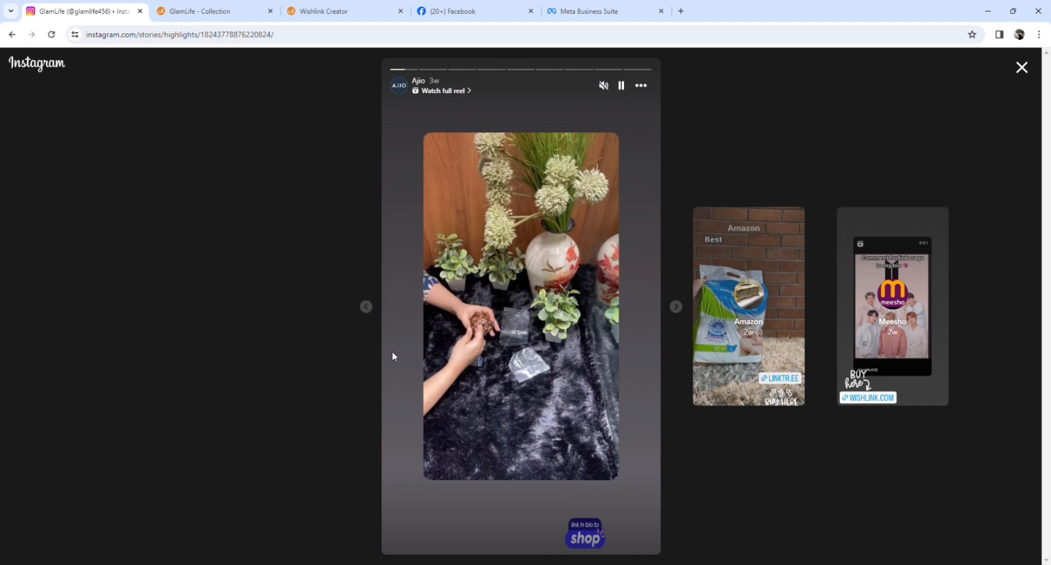
- Advance to the Meesho BTS merchandise highlight, then go back to the profile's reels grid
{"action": "left_click", "coordinate": [676, 307]}
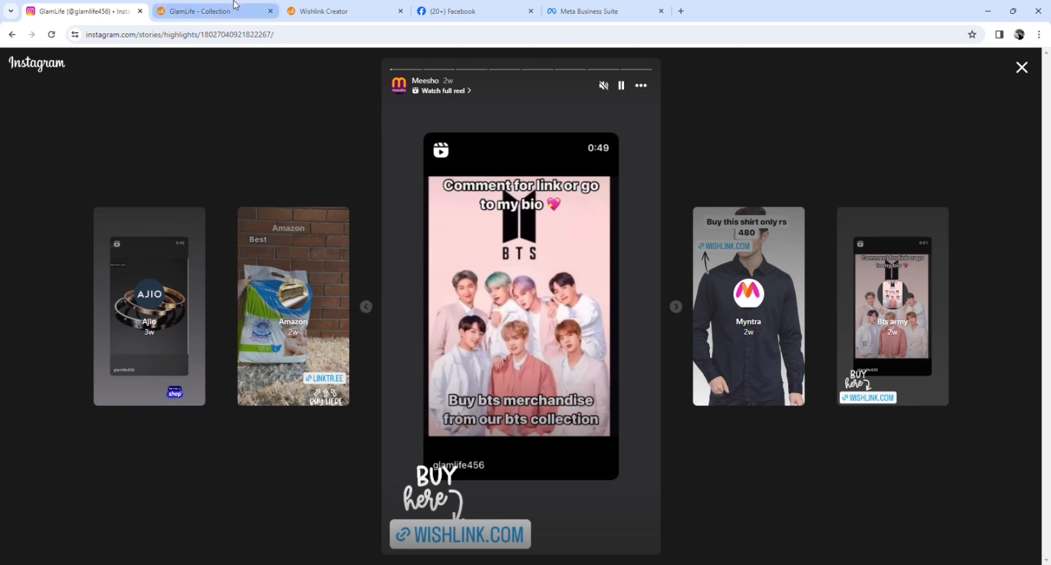
{"action": "left_click", "coordinate": [12, 34]}
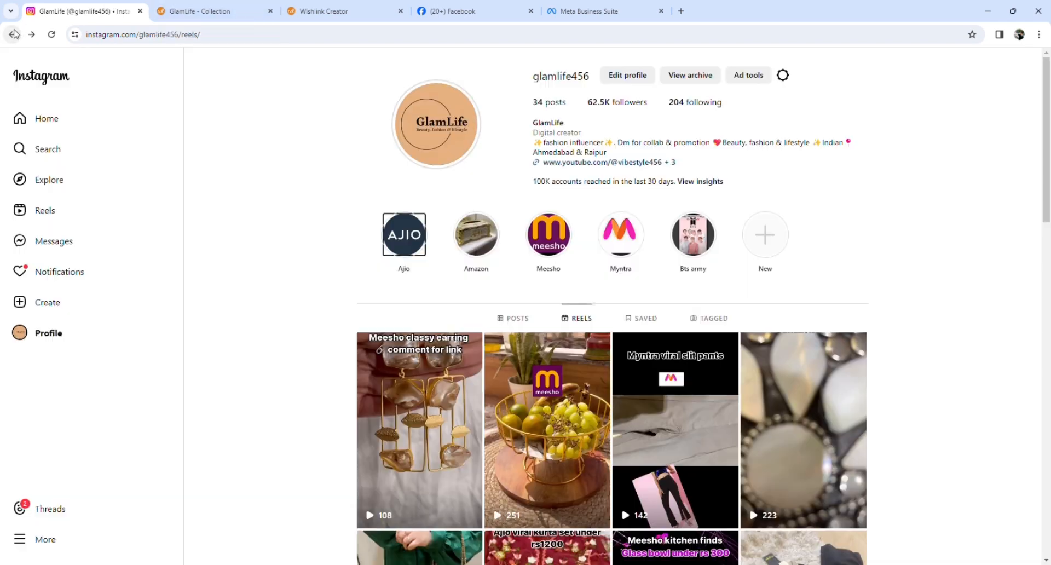
{"action": "mouse_move", "coordinate": [273, 187]}
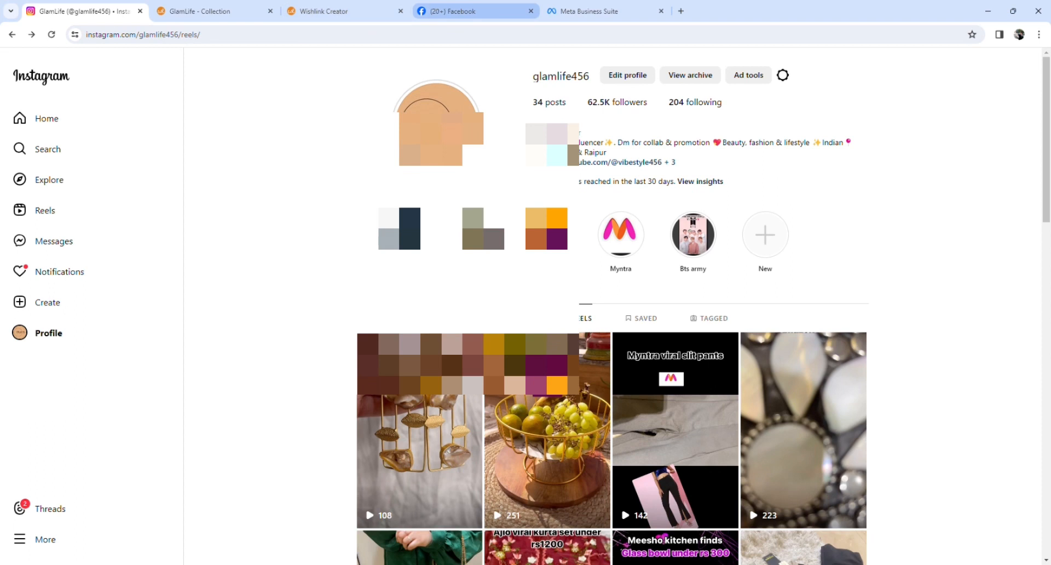
- Show the GlamLife Facebook page with its Meesho viral wall clock reel in the feed
{"action": "left_click", "coordinate": [470, 10]}
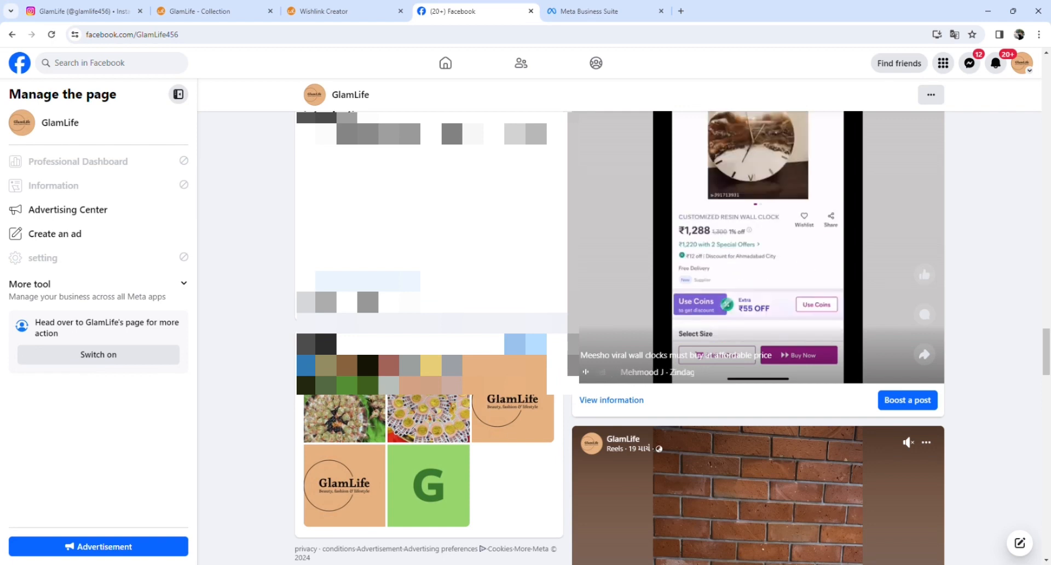
- Select GlamLife as the asset and view its gender, age, top cities and countries, India leading
{"action": "left_click", "coordinate": [600, 11]}
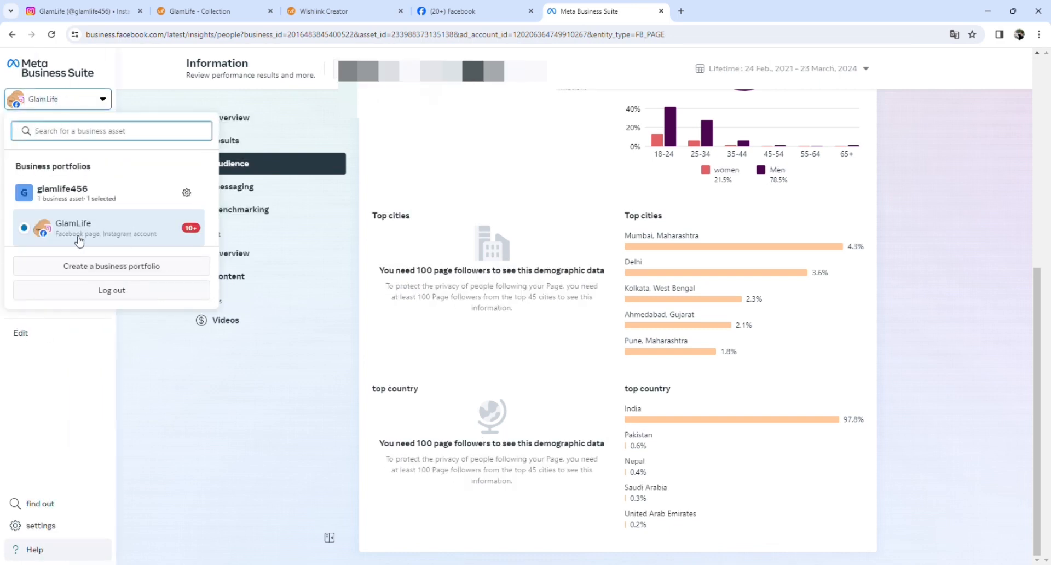
{"action": "left_click", "coordinate": [570, 270]}
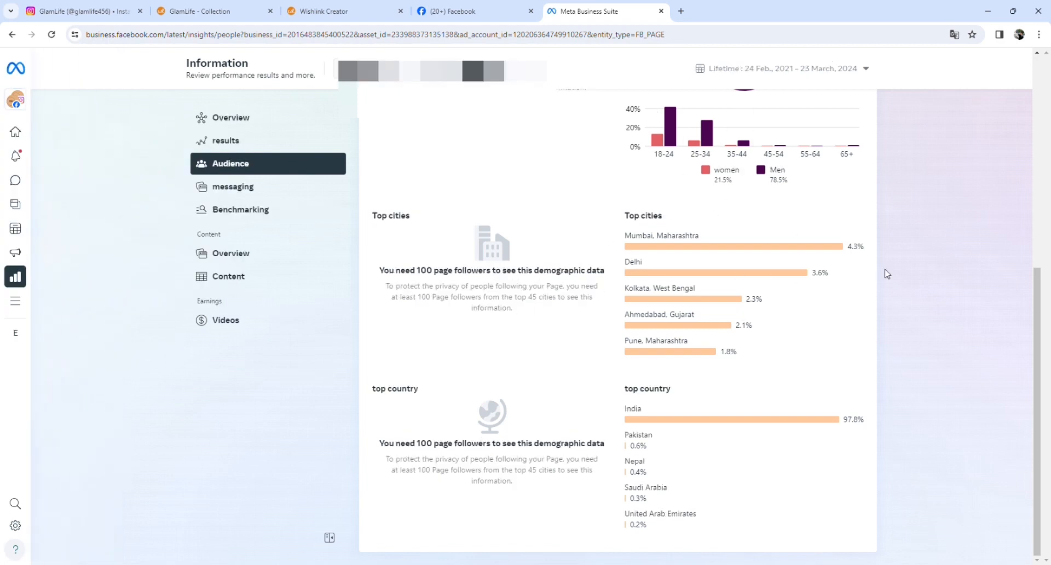
{"action": "mouse_move", "coordinate": [891, 262]}
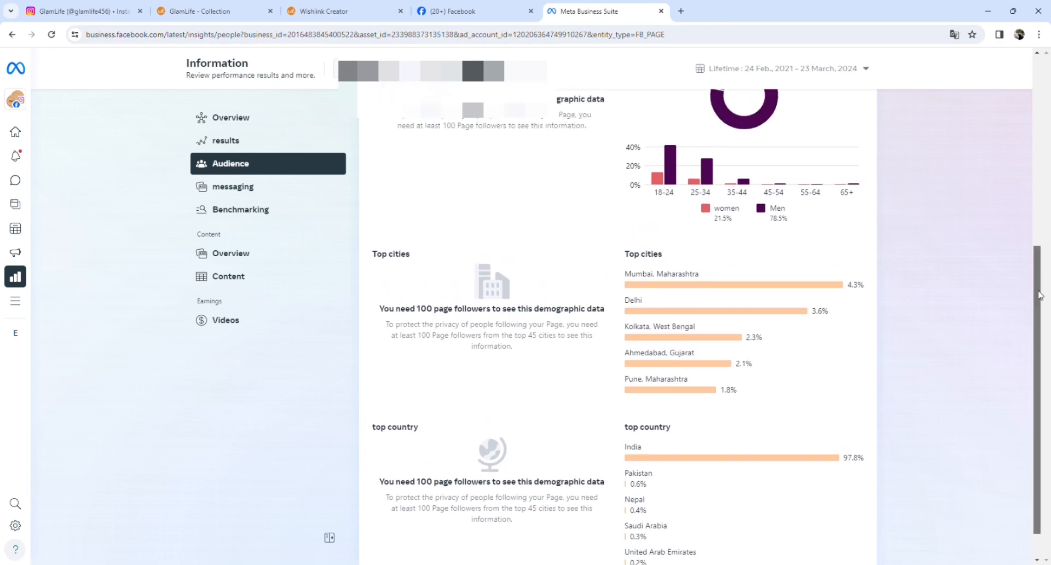
{"action": "scroll", "scroll_direction": "up", "scroll_amount": 3}
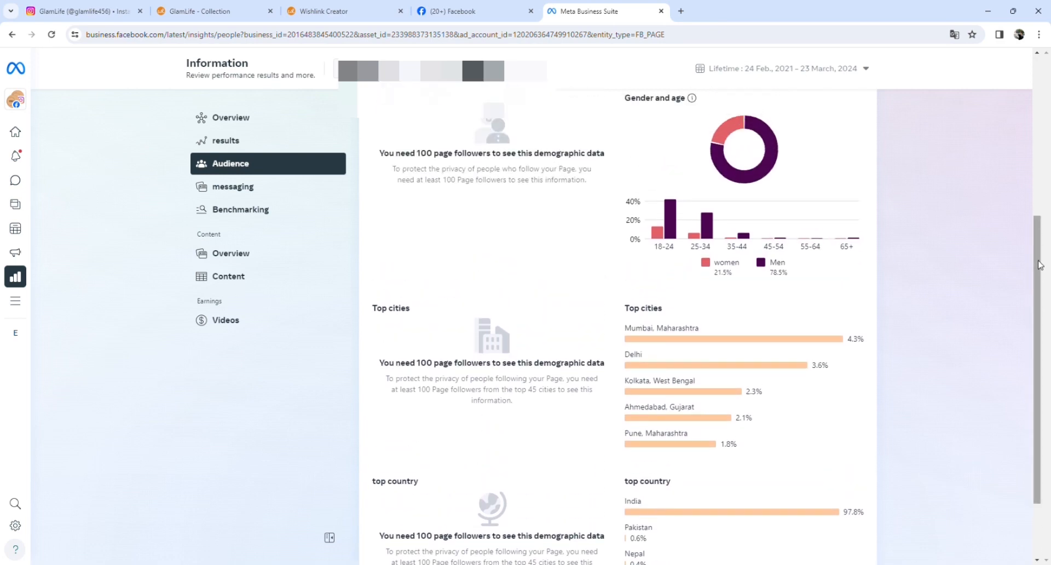